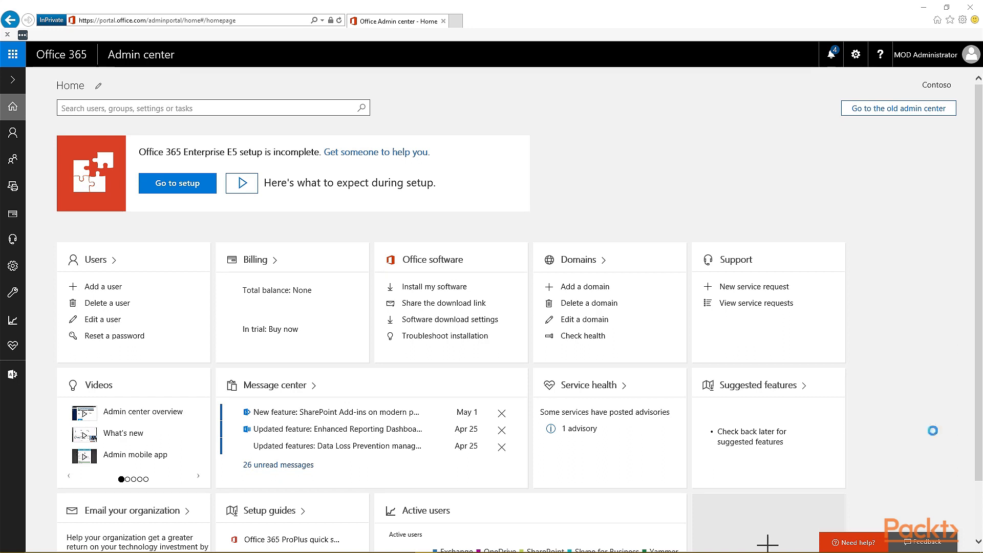
pyautogui.moveTo(12, 106)
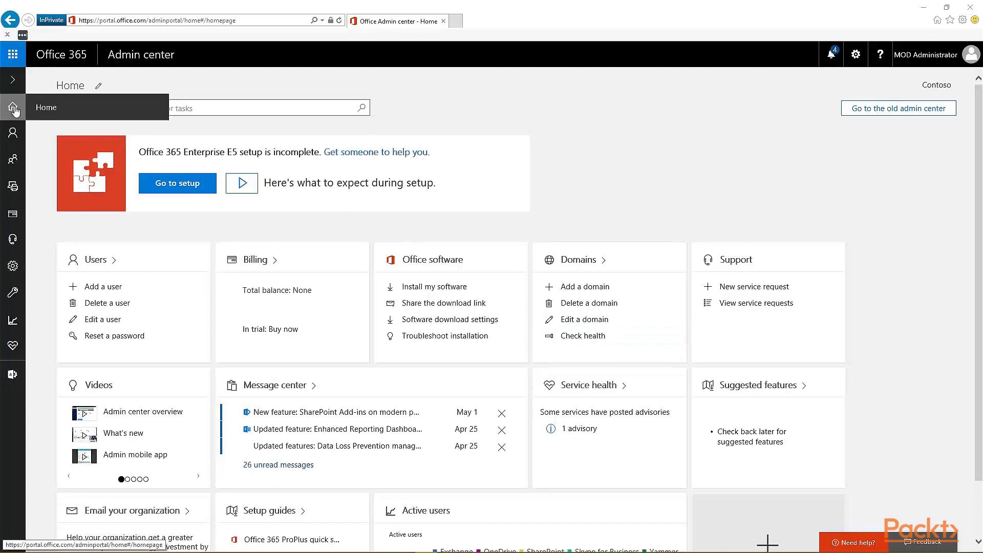
# - Launch the OneDrive admin center from the Admin centers list
pyautogui.click(12, 374)
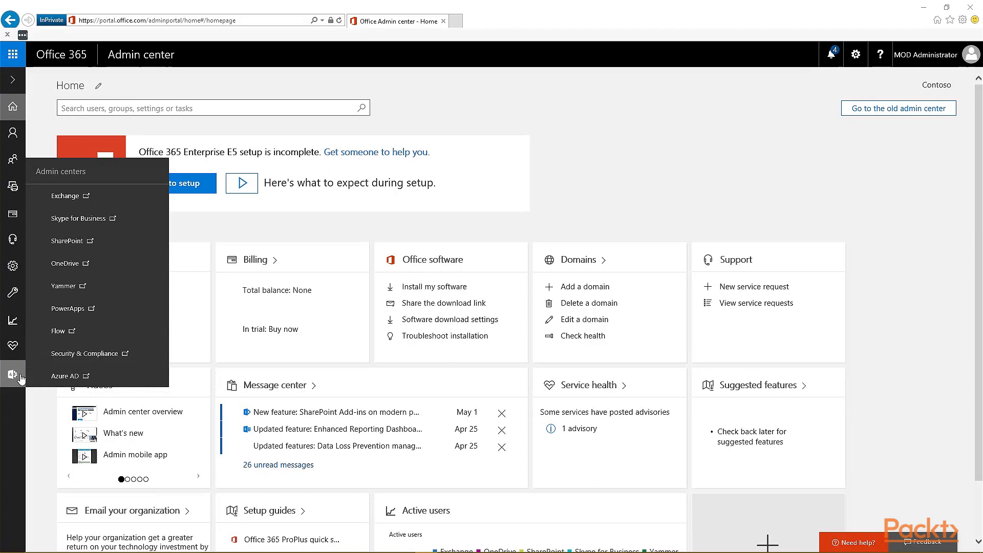
pyautogui.moveTo(65, 375)
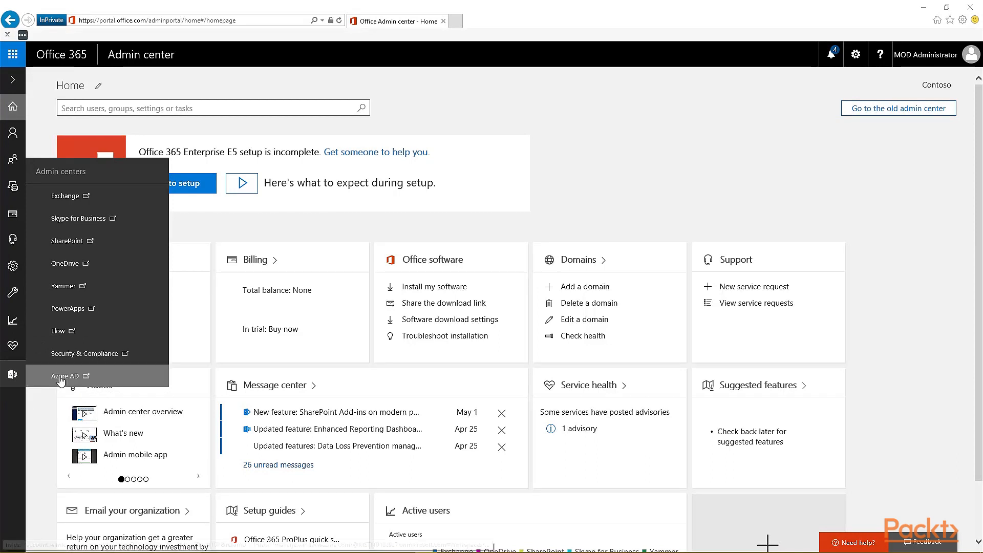
pyautogui.moveTo(65, 262)
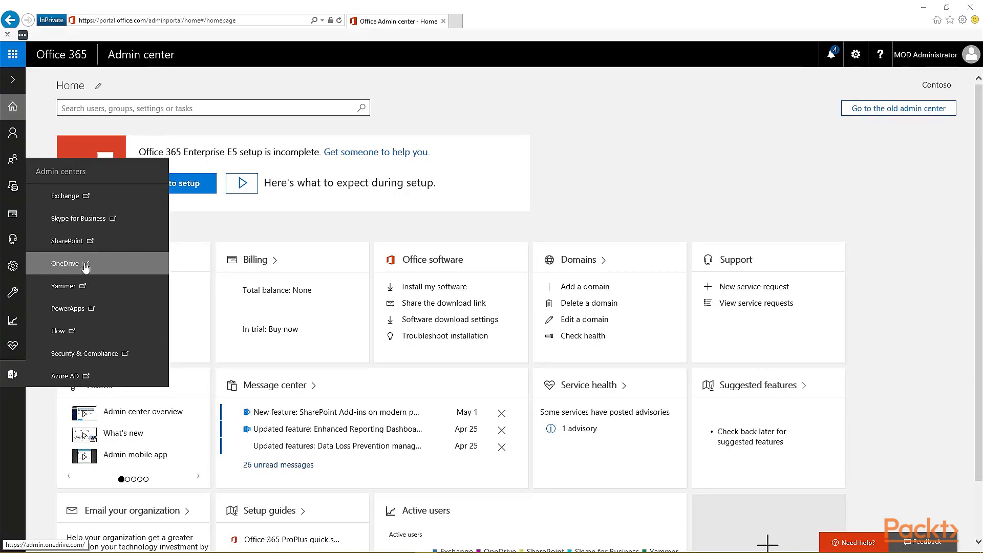
pyautogui.click(65, 262)
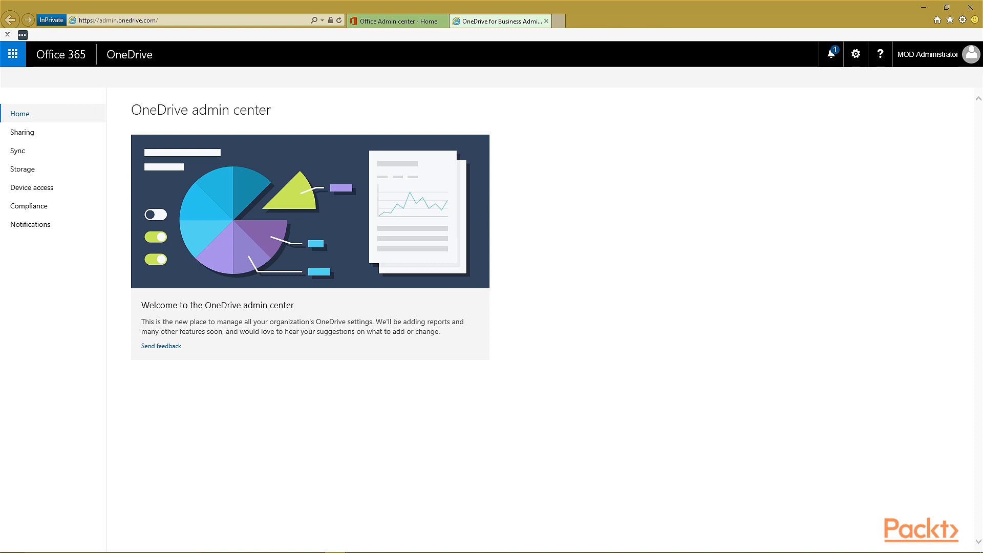
pyautogui.moveTo(159, 172)
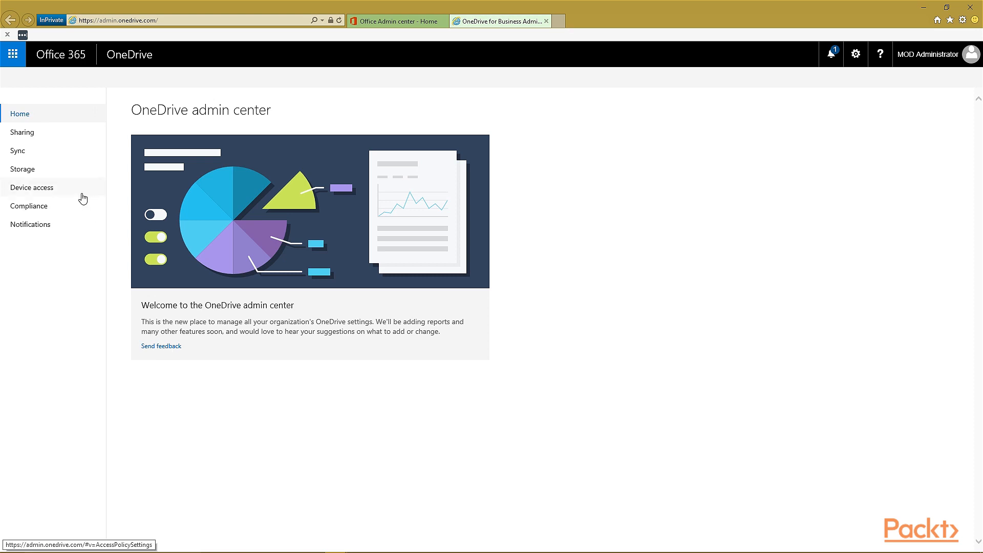
# - On the Sharing page, keep SharePoint and OneDrive sharing at 'Anyone, including anonymous users'
pyautogui.click(22, 132)
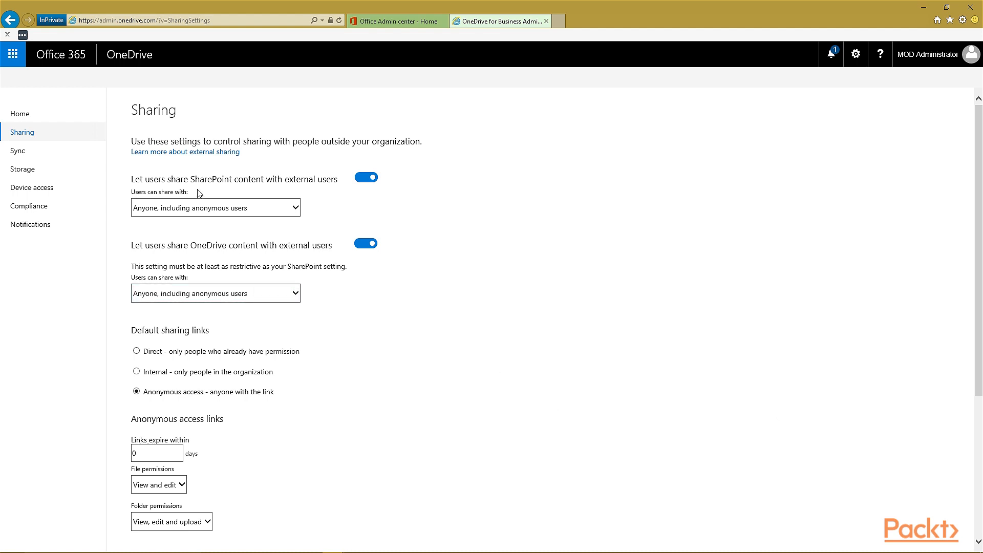
pyautogui.moveTo(257, 193)
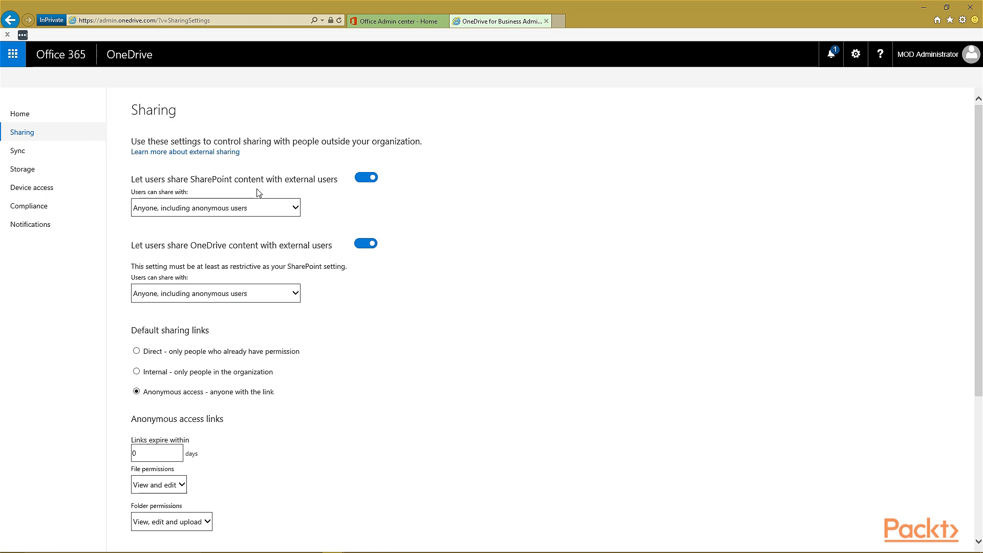
pyautogui.moveTo(369, 295)
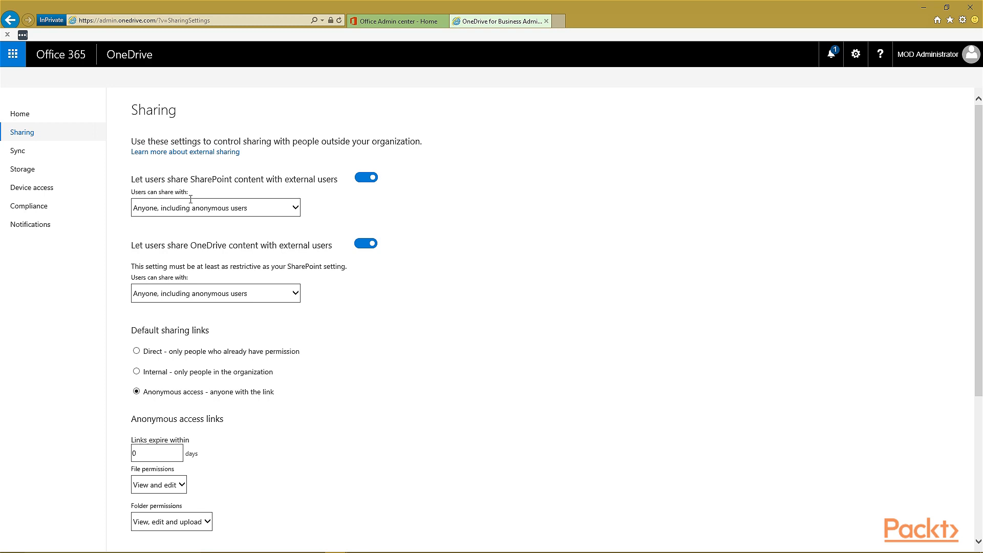
pyautogui.click(215, 206)
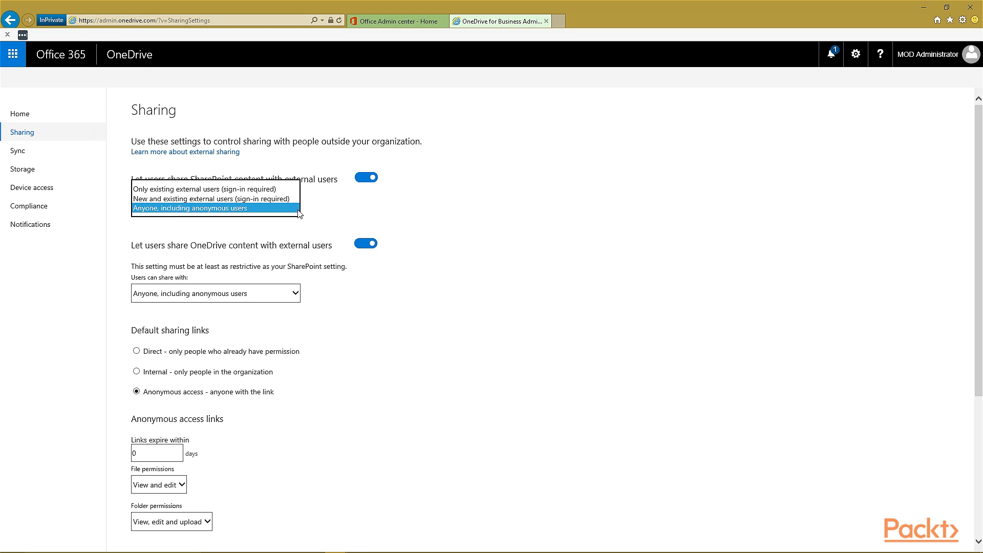
pyautogui.click(215, 208)
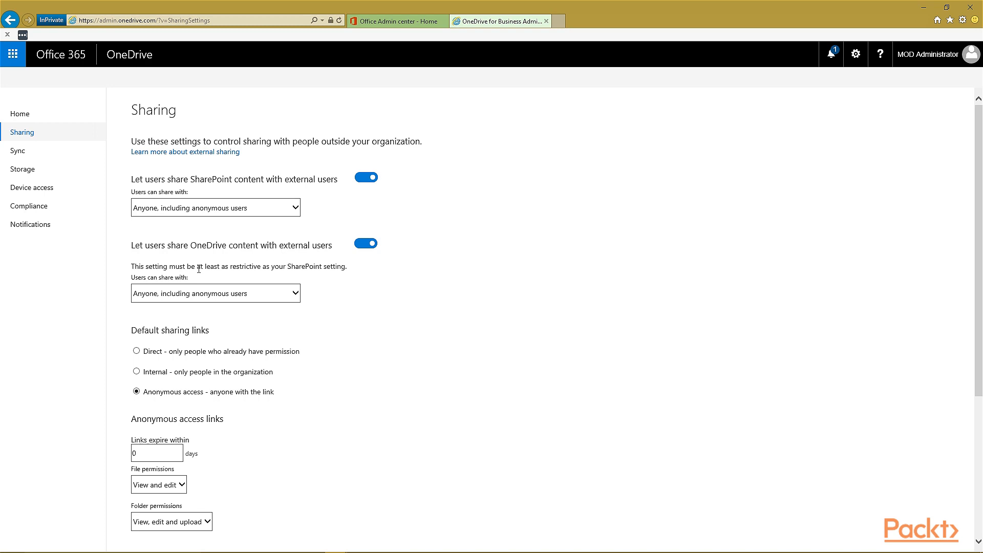
pyautogui.click(215, 293)
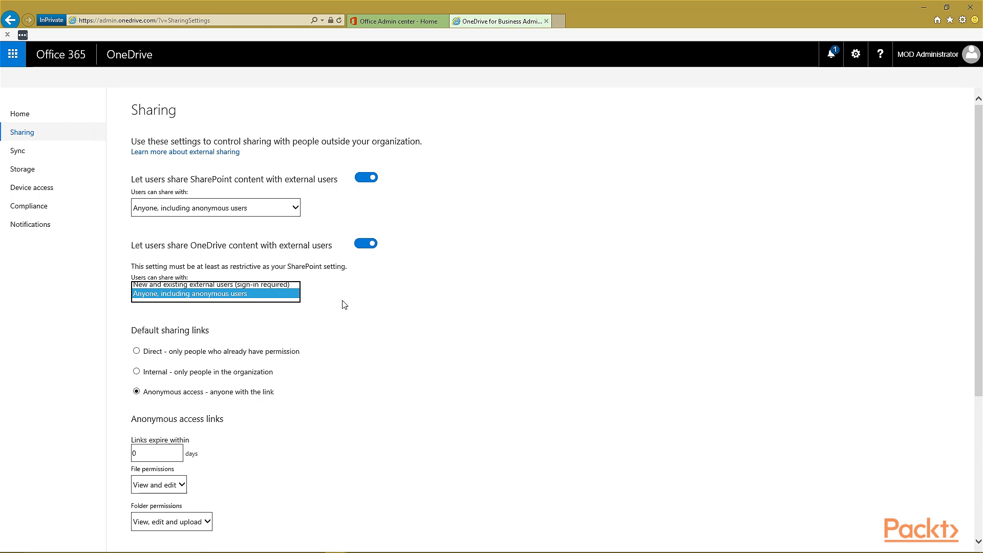
pyautogui.click(215, 293)
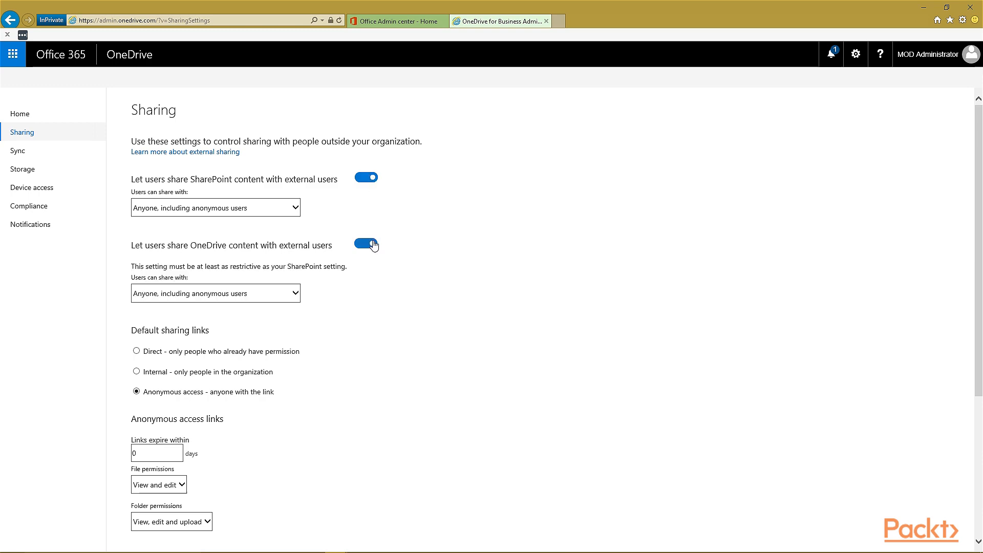
# - Review anonymous-link file and folder permissions, keeping folders at view, edit and upload
pyautogui.scroll(-3)
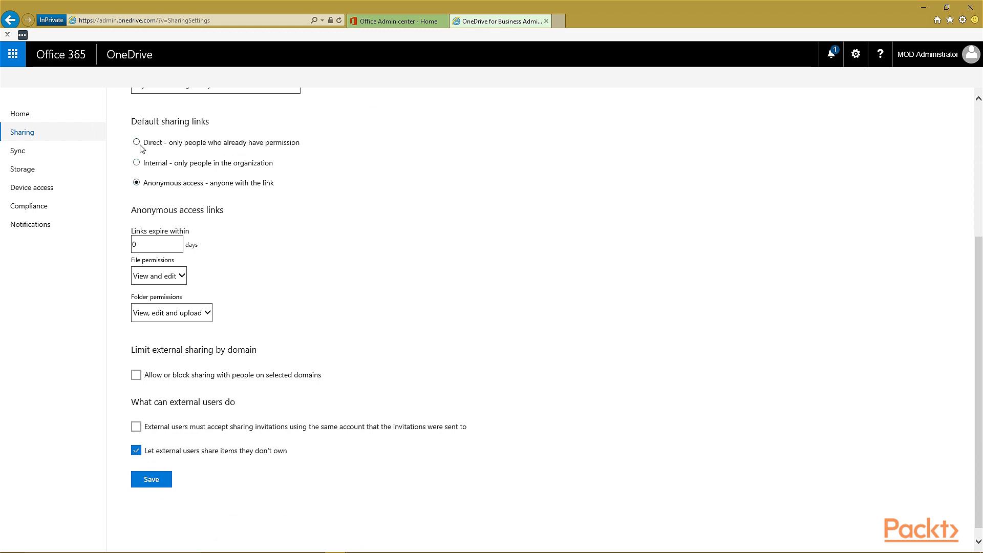
pyautogui.moveTo(204, 147)
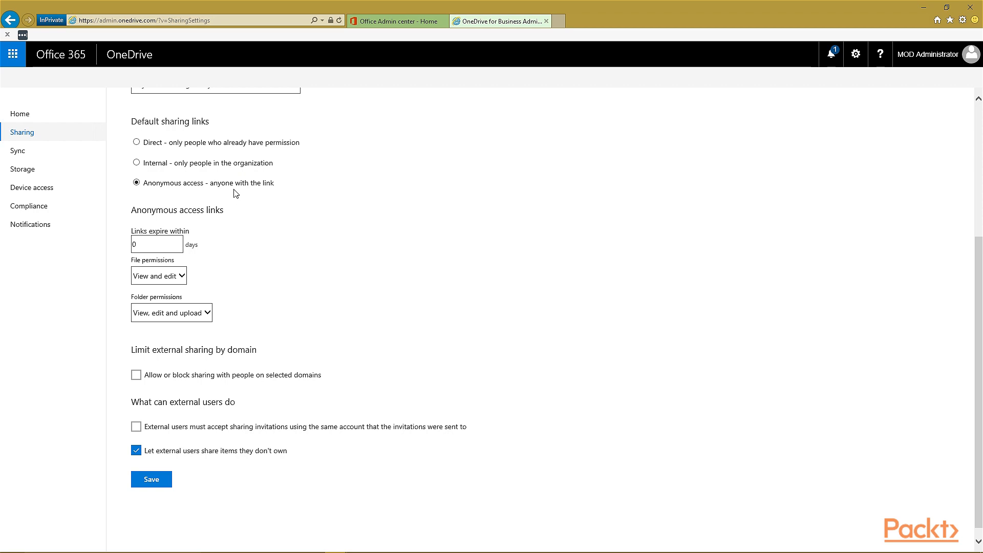
pyautogui.moveTo(198, 243)
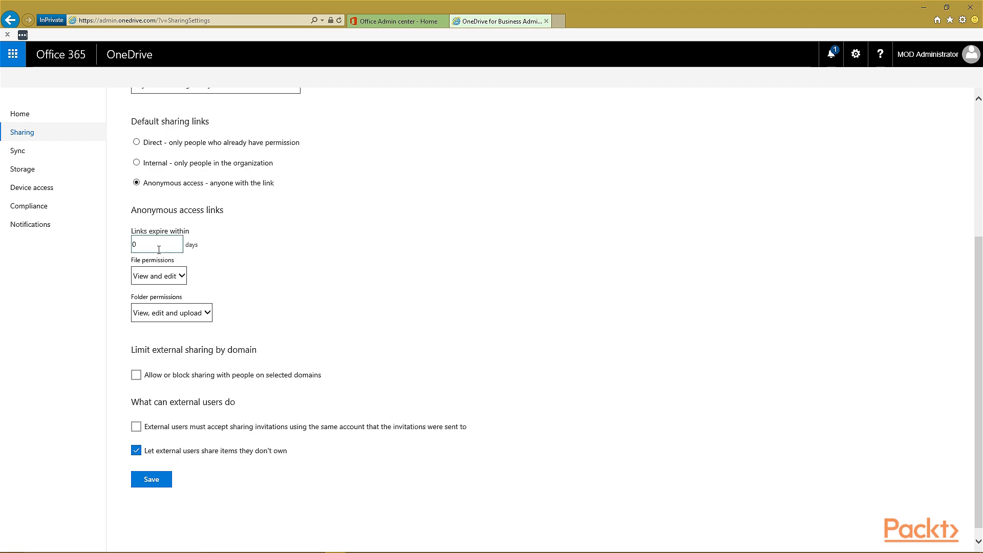
pyautogui.click(159, 276)
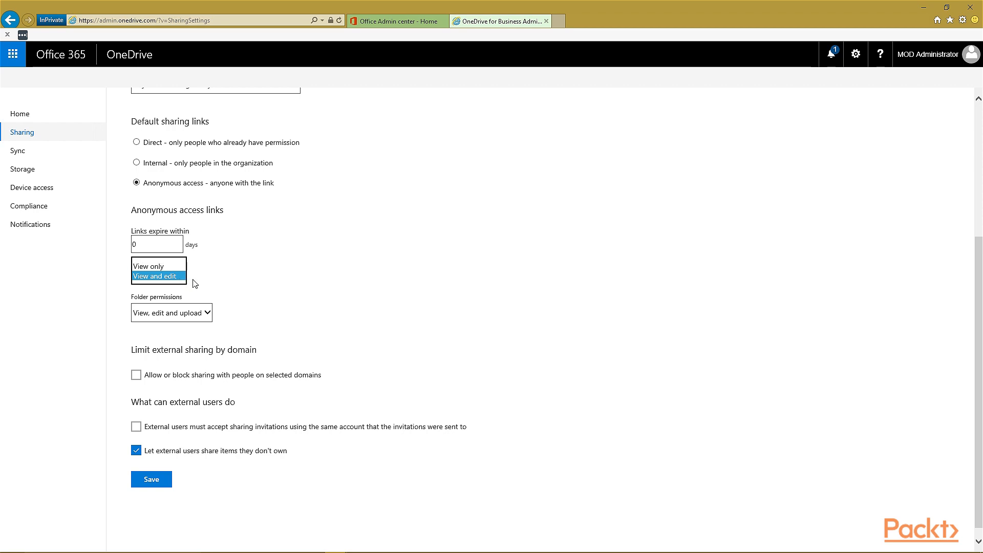
pyautogui.click(158, 276)
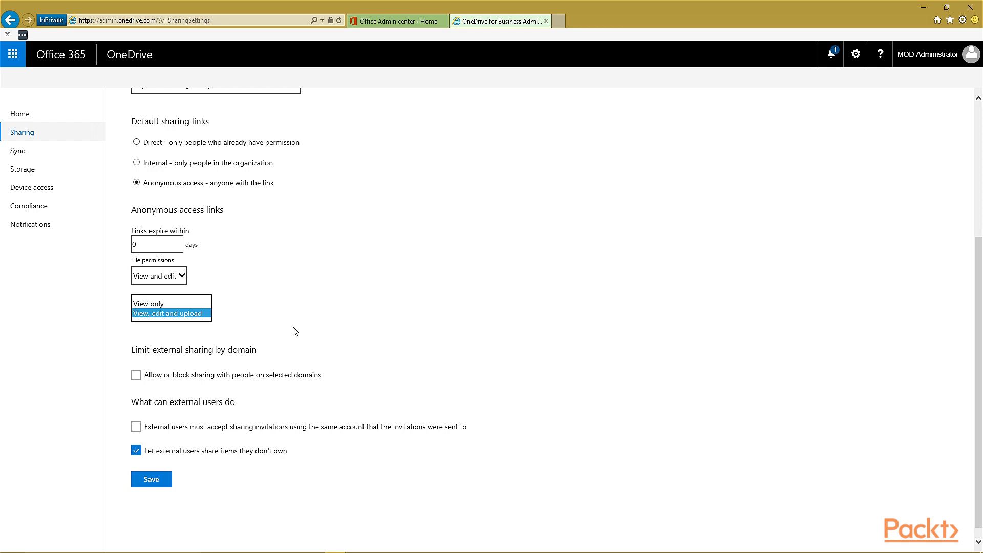
pyautogui.click(170, 314)
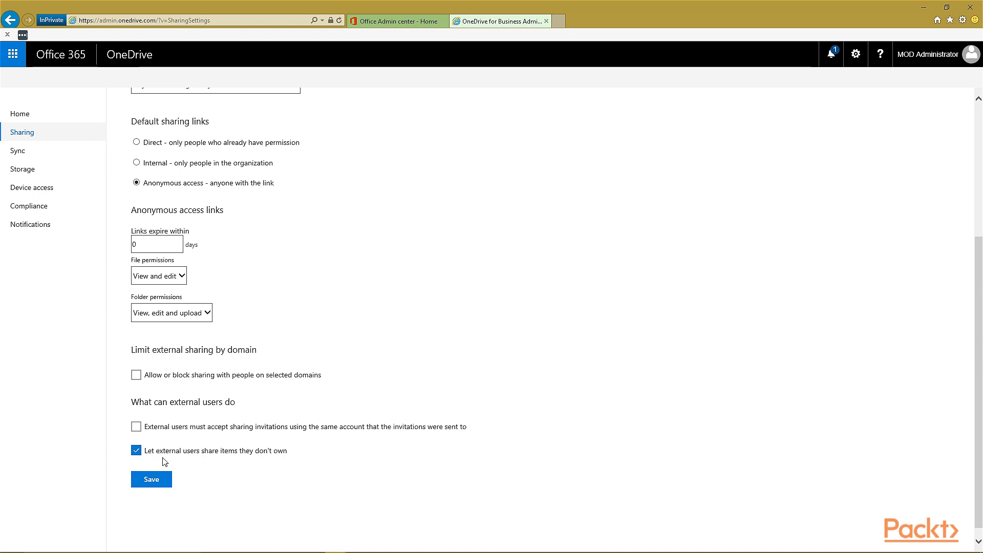
pyautogui.moveTo(166, 462)
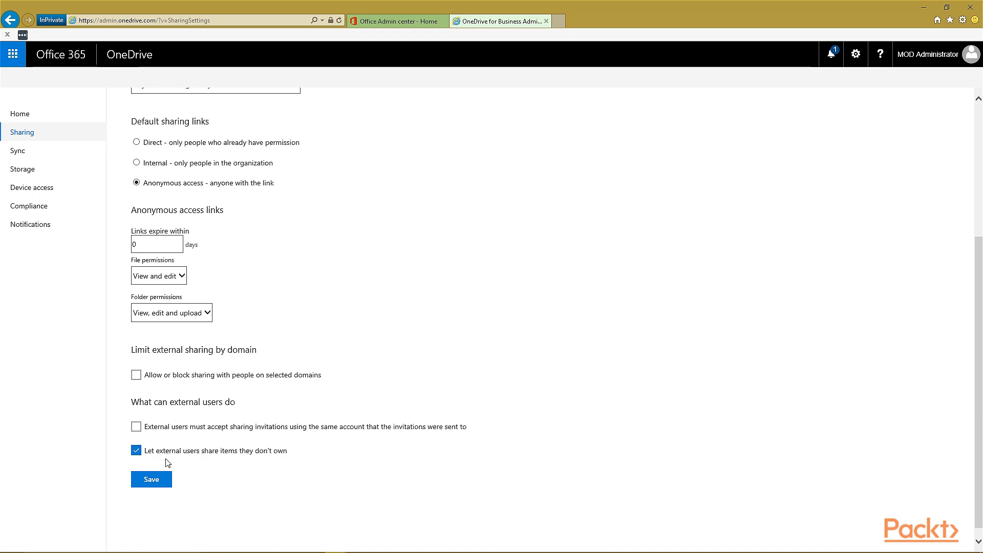